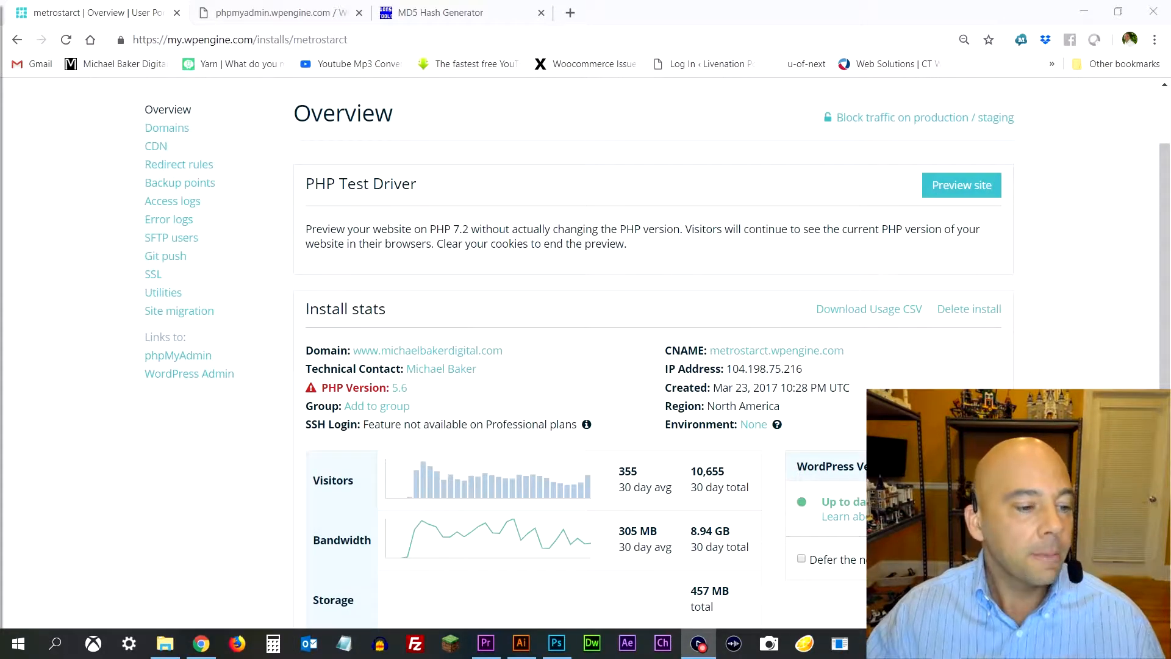
{"action": "mouse_move", "coordinate": [561, 184]}
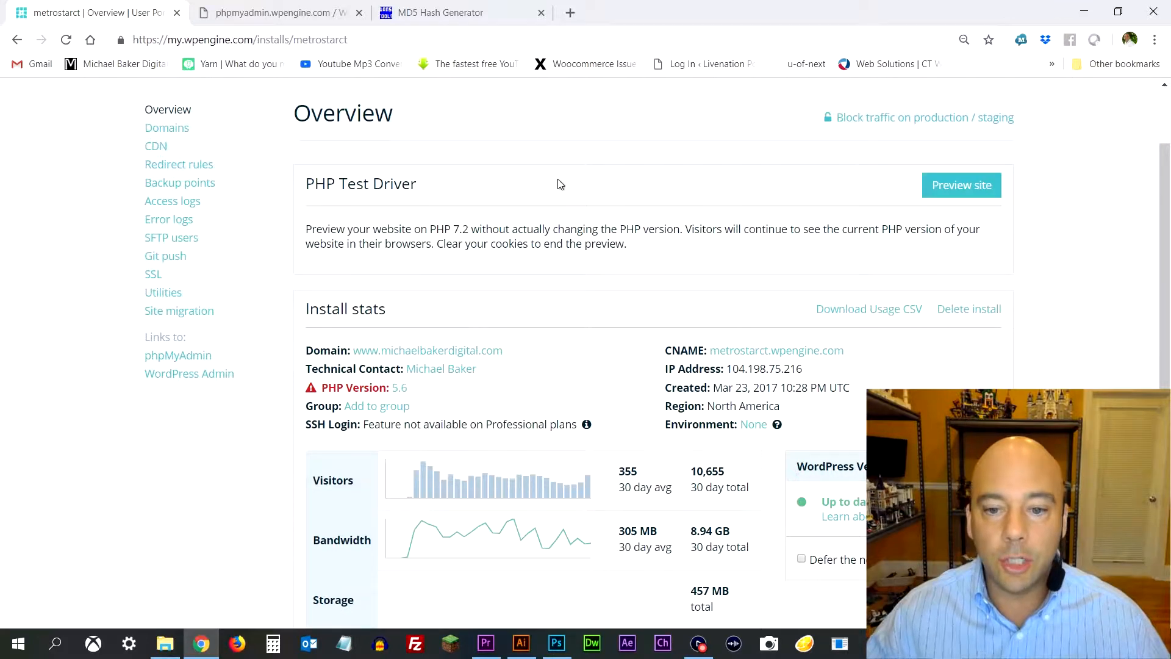
{"action": "mouse_move", "coordinate": [178, 355]}
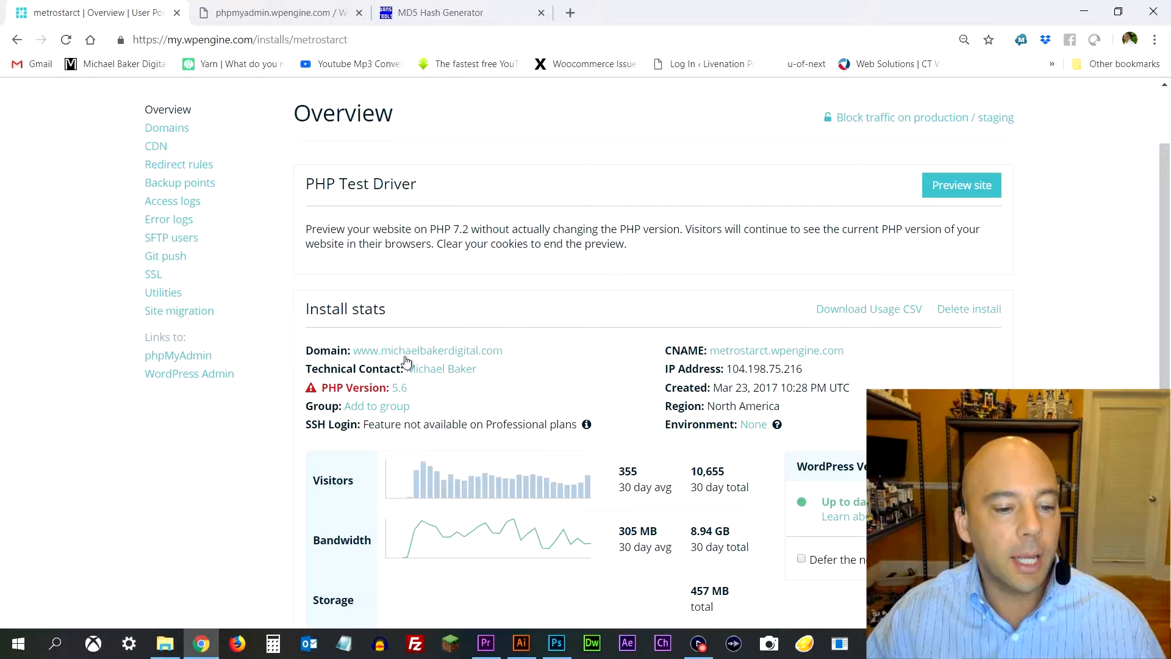
{"action": "mouse_move", "coordinate": [449, 351]}
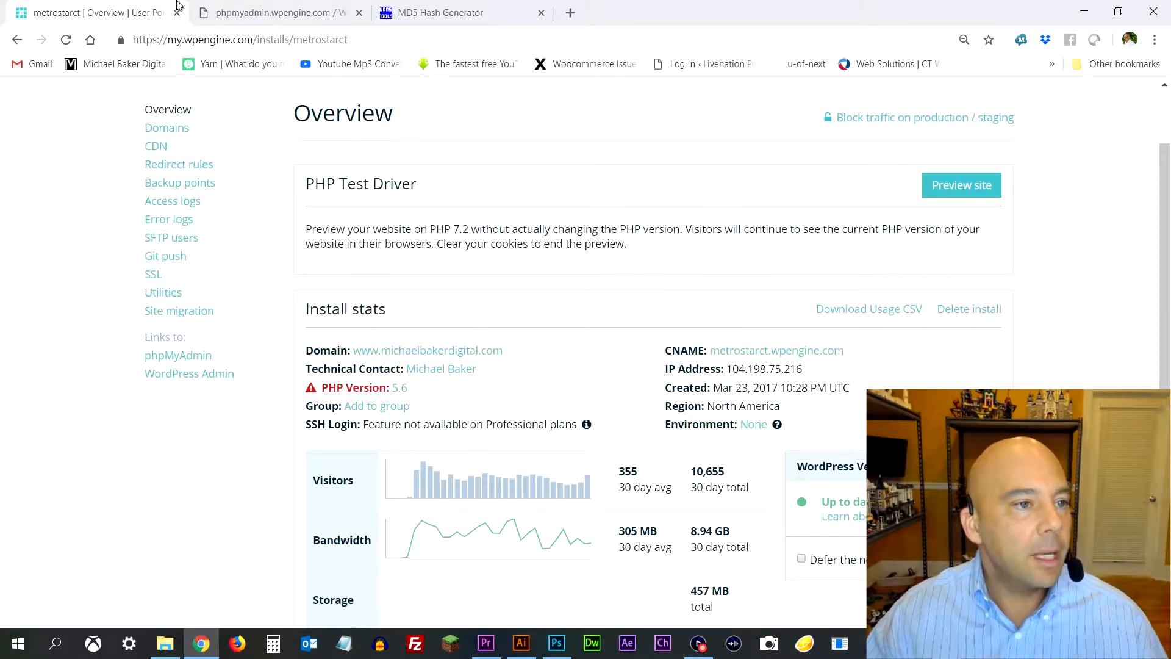
- Return to phpMyAdmin's wp_metrostarct table list showing wp_users
{"action": "left_click", "coordinate": [277, 13]}
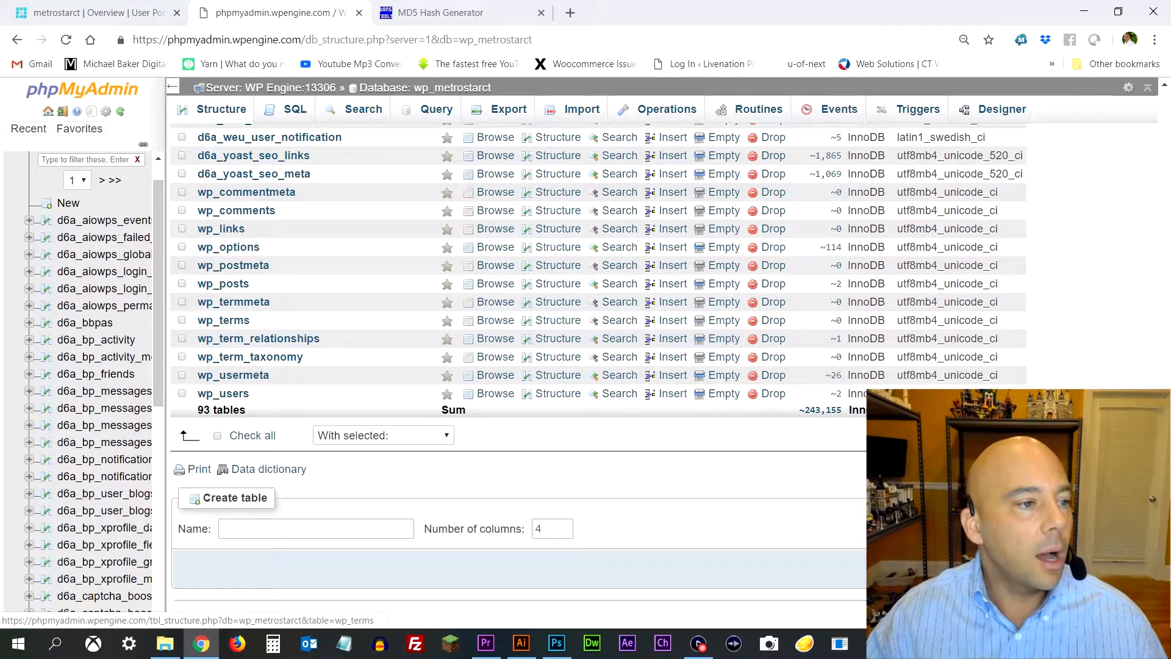
{"action": "mouse_move", "coordinate": [224, 319]}
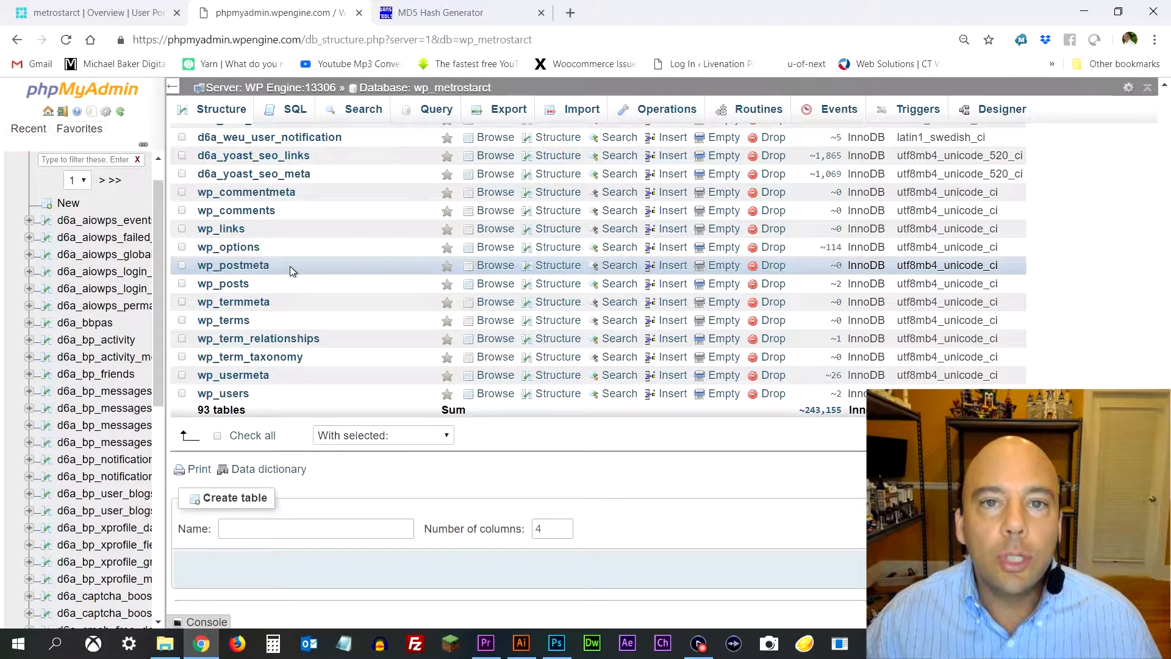
{"action": "mouse_move", "coordinate": [223, 393]}
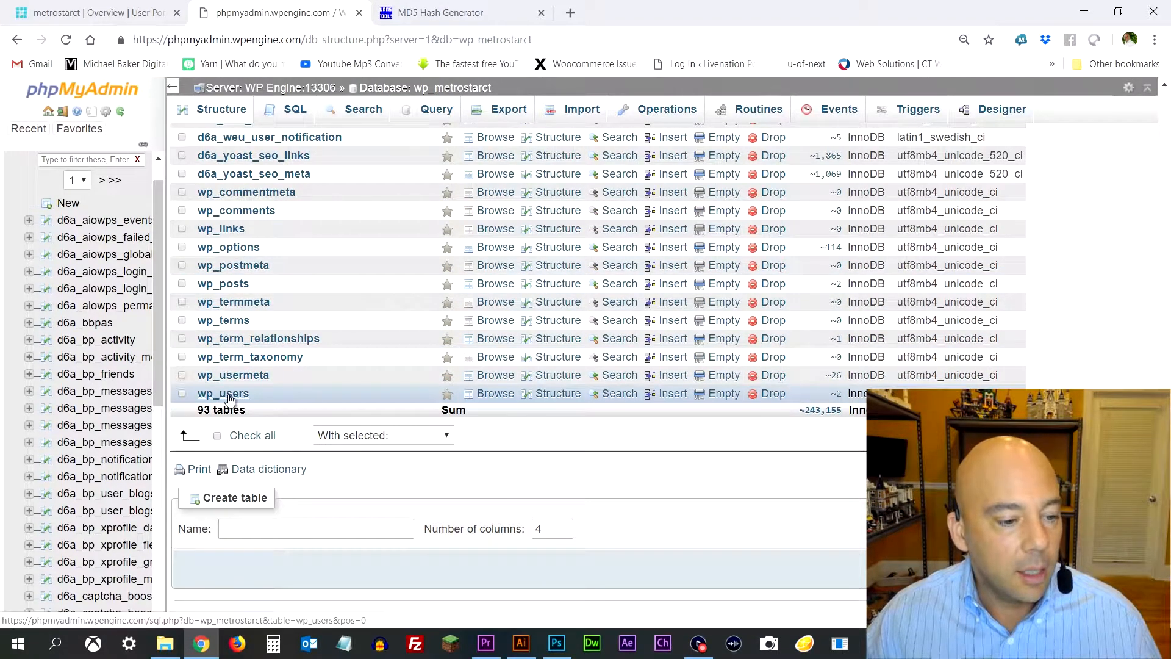
{"action": "mouse_move", "coordinate": [618, 429]}
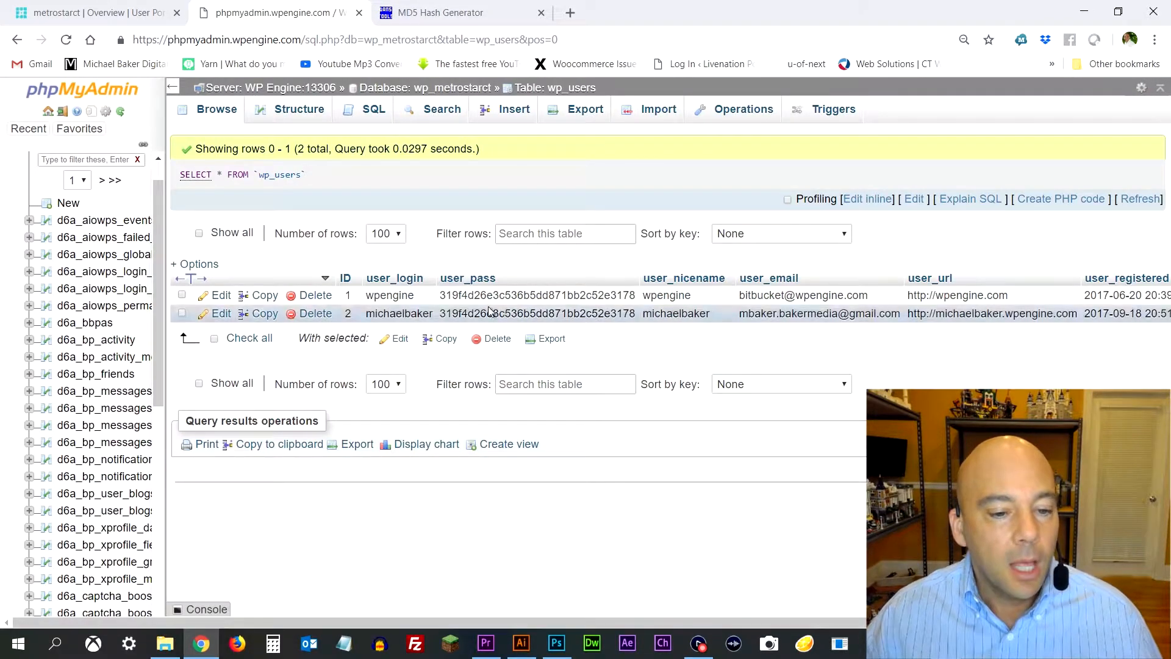
{"action": "mouse_move", "coordinate": [614, 286]}
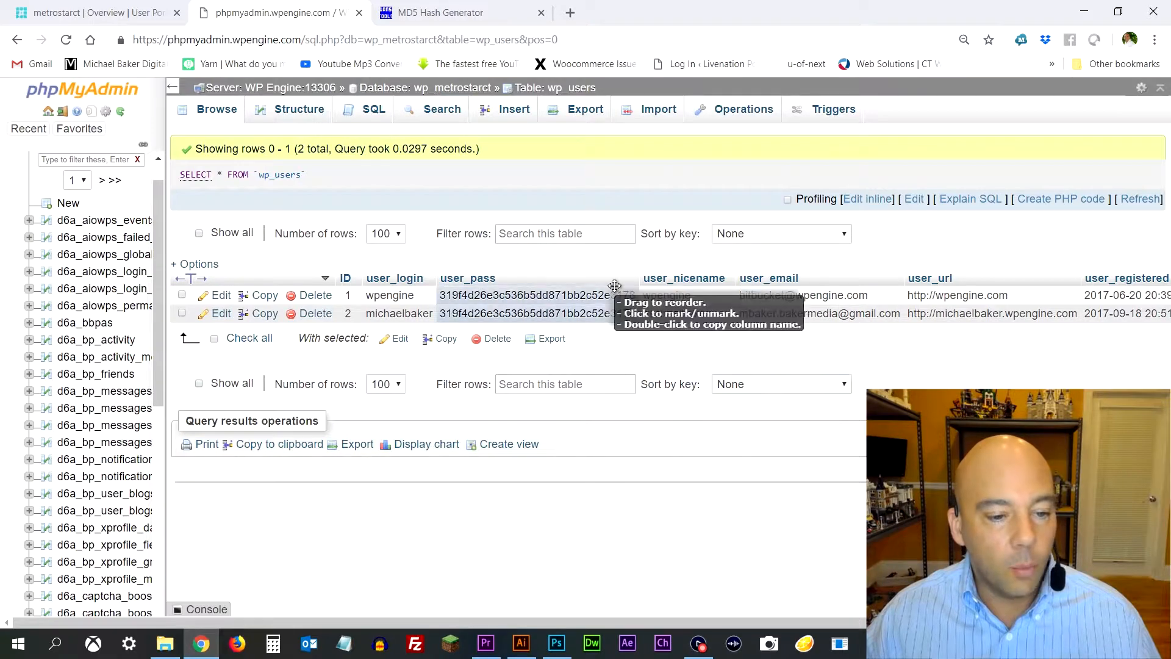
{"action": "mouse_move", "coordinate": [588, 343]}
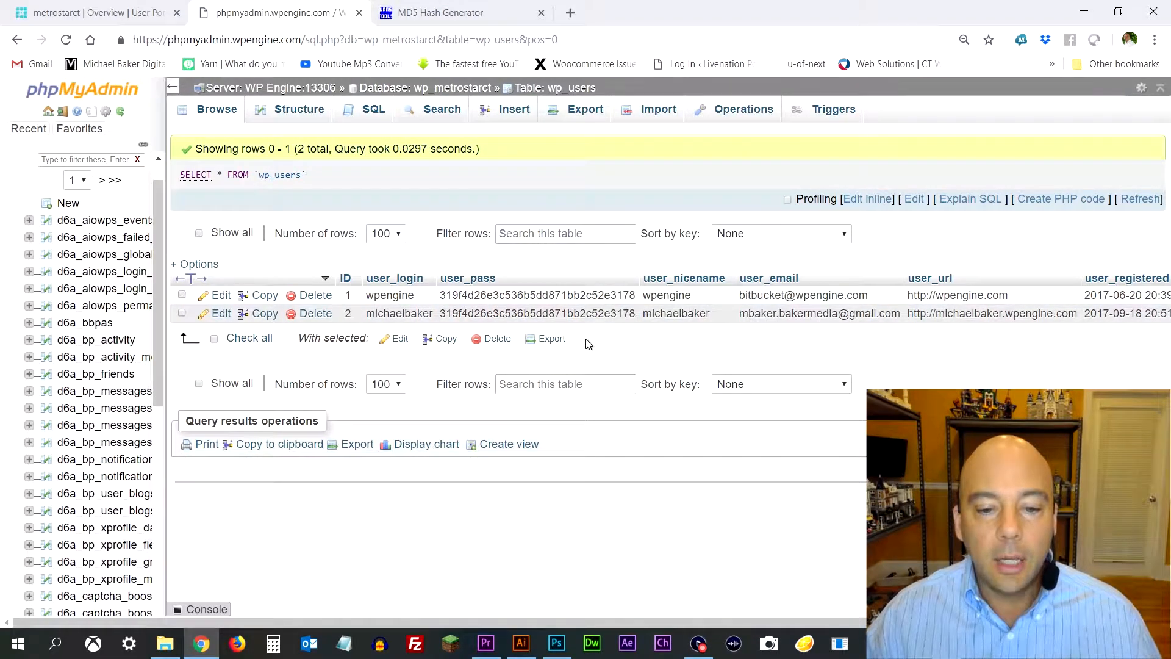
{"action": "mouse_move", "coordinate": [676, 313]}
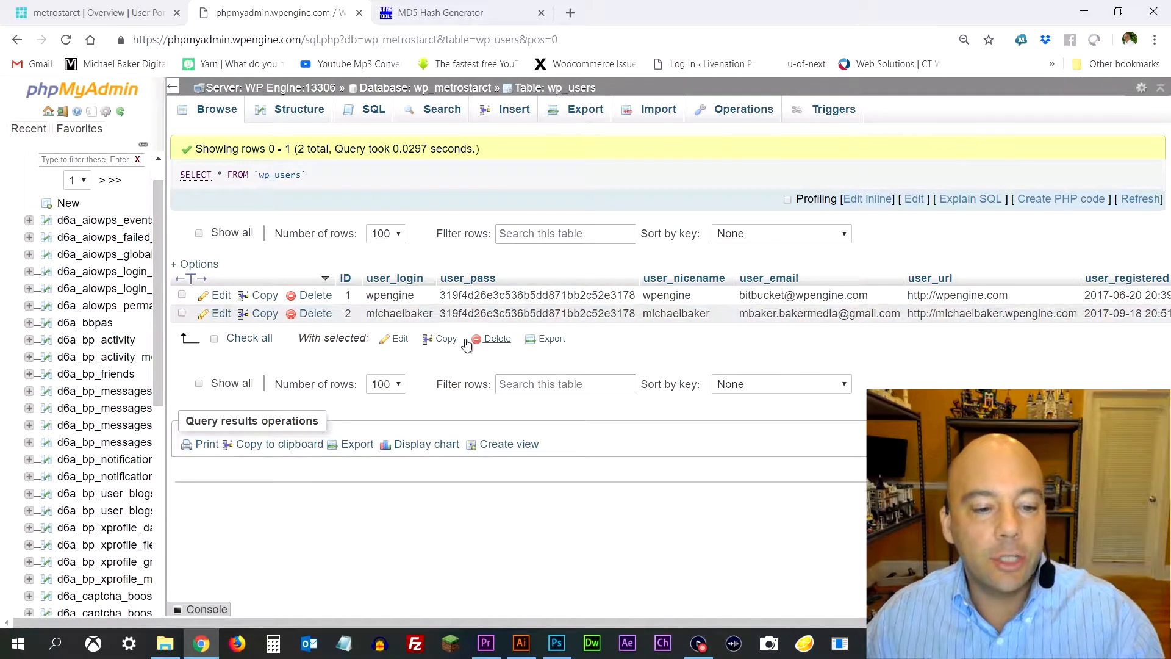
- Edit the second wp_users row's user_pass inline, then switch to the MD5 Hash Generator
{"action": "double_click", "coordinate": [536, 313]}
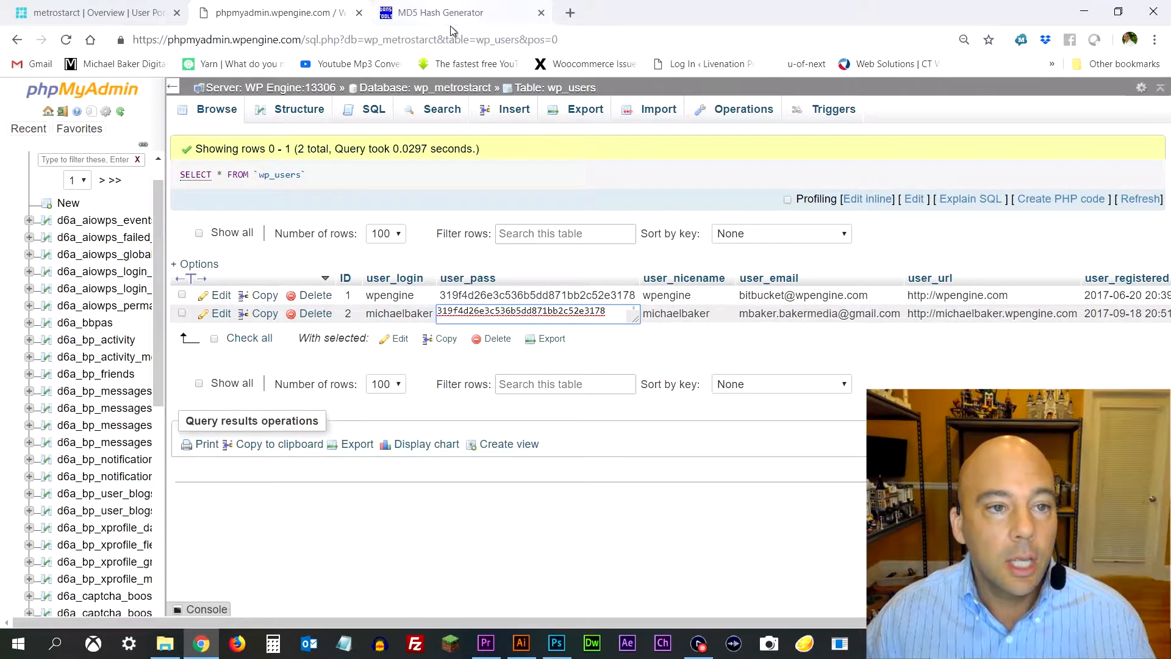
{"action": "left_click", "coordinate": [441, 13]}
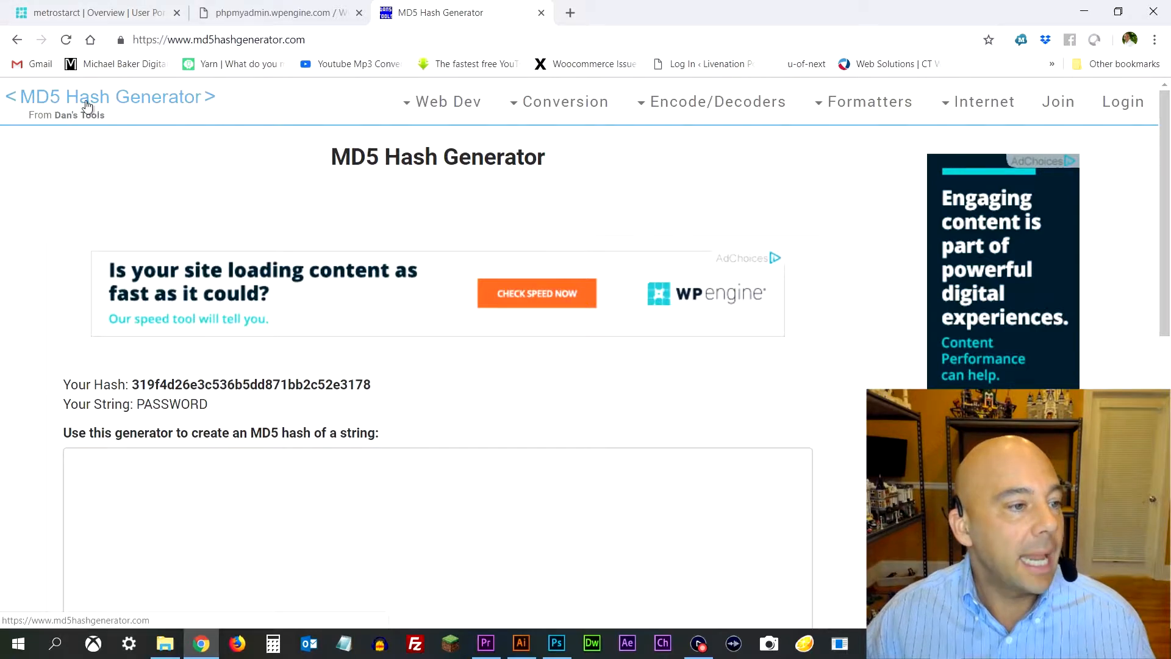
{"action": "mouse_move", "coordinate": [255, 175]}
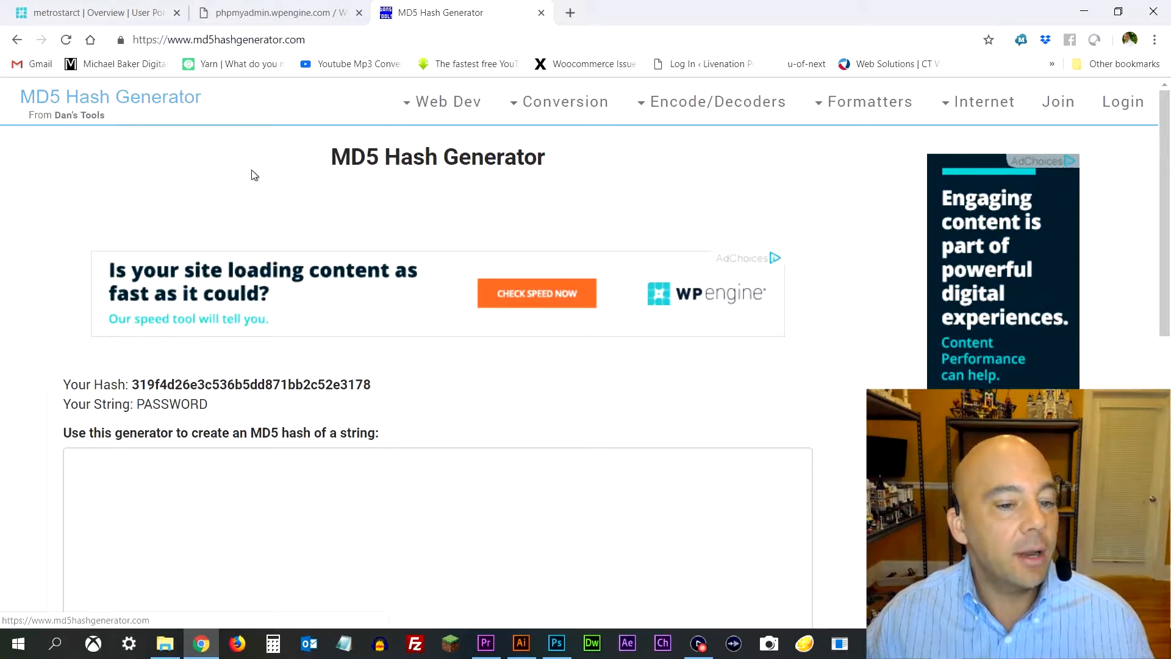
{"action": "scroll", "scroll_direction": "down", "scroll_amount": 3}
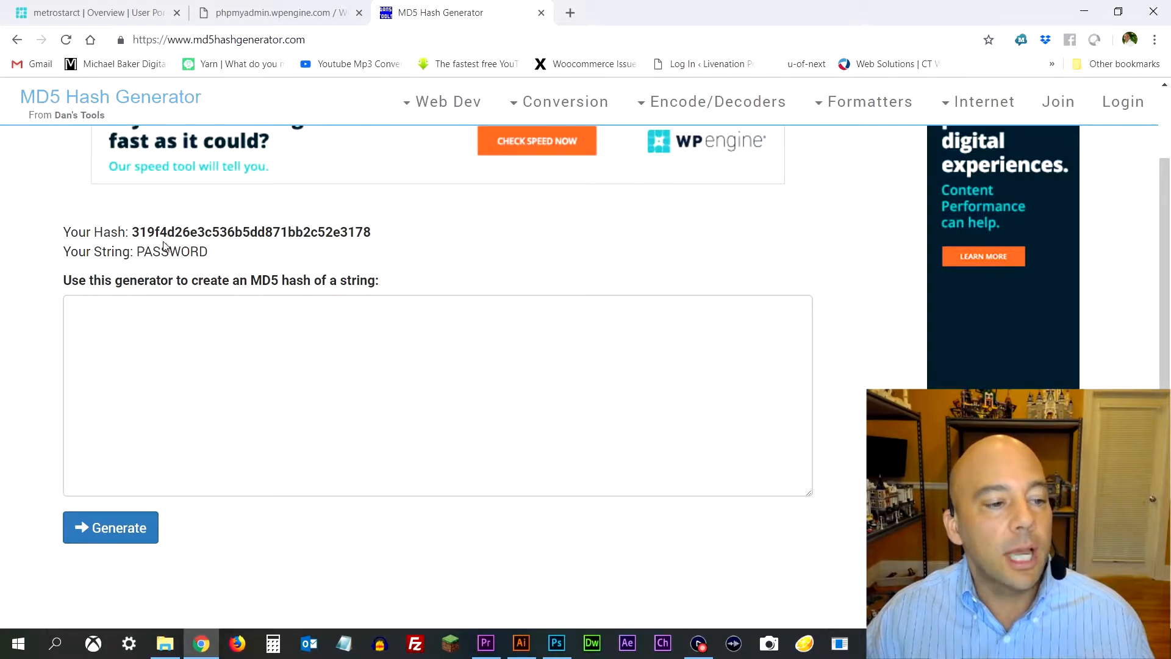
{"action": "mouse_move", "coordinate": [173, 271]}
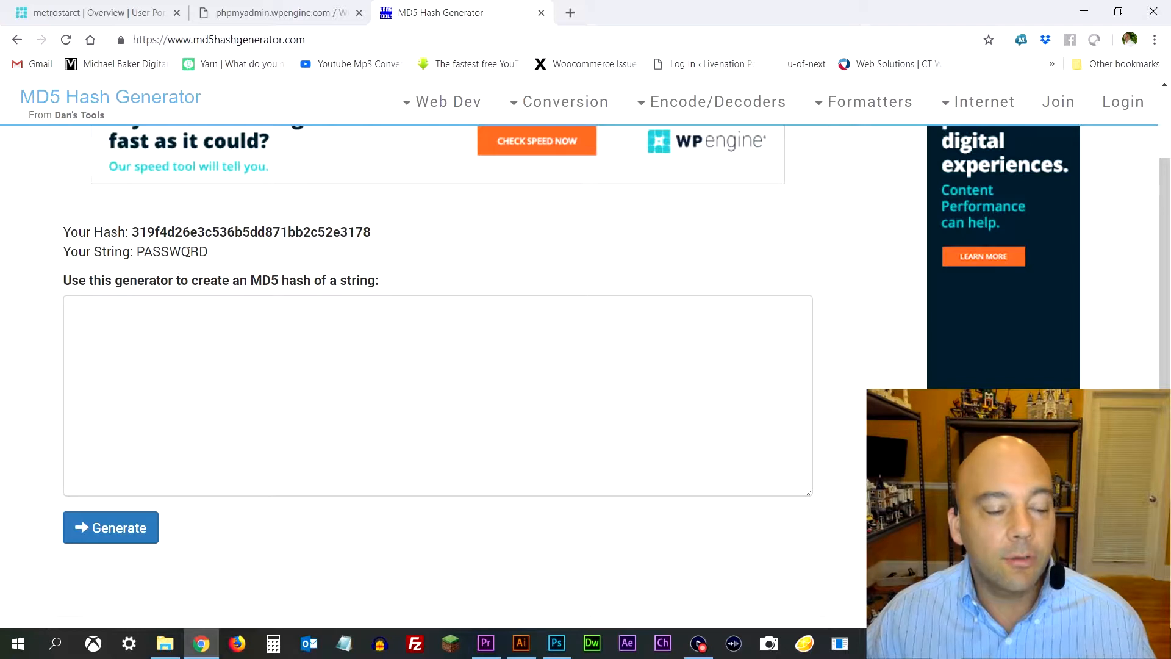
{"action": "left_click", "coordinate": [436, 396]}
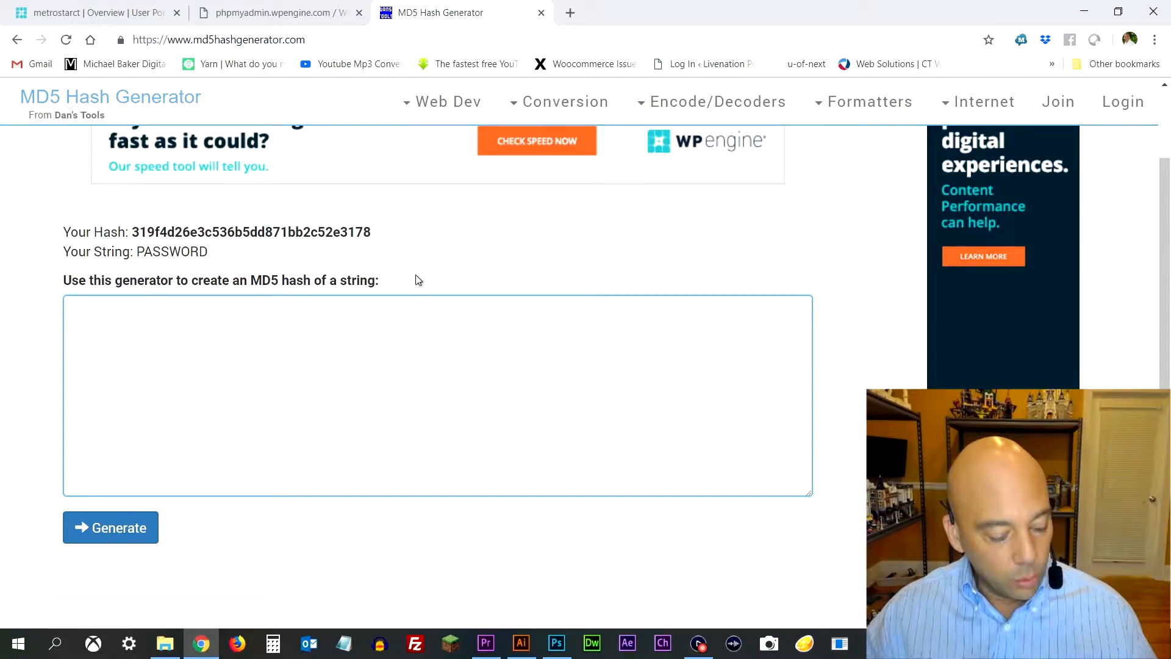
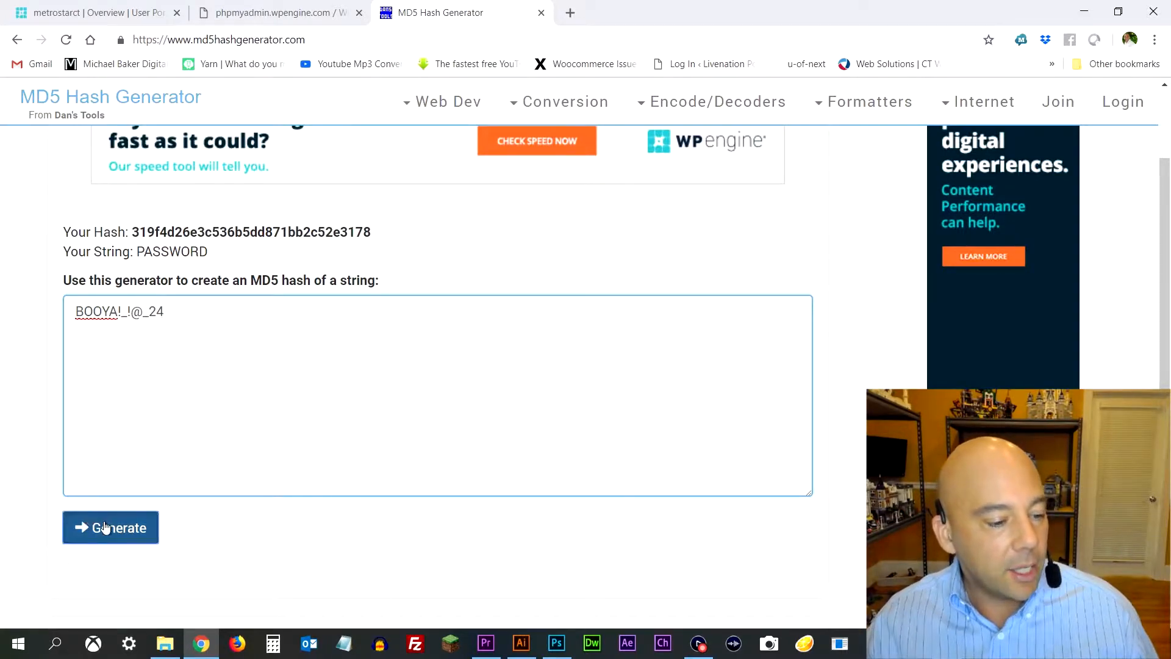
{"action": "left_click", "coordinate": [110, 526]}
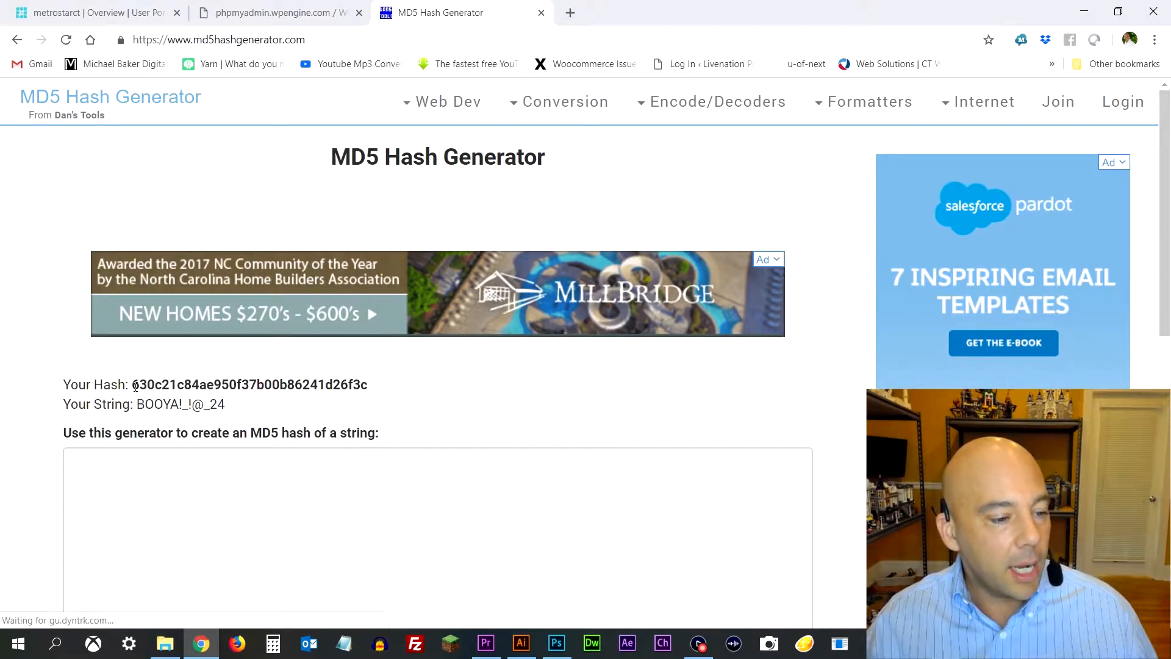
- Select the hash 630c21c84ae950f37b00b86241d26f3c and return to the wp_users table
{"action": "double_click", "coordinate": [246, 384]}
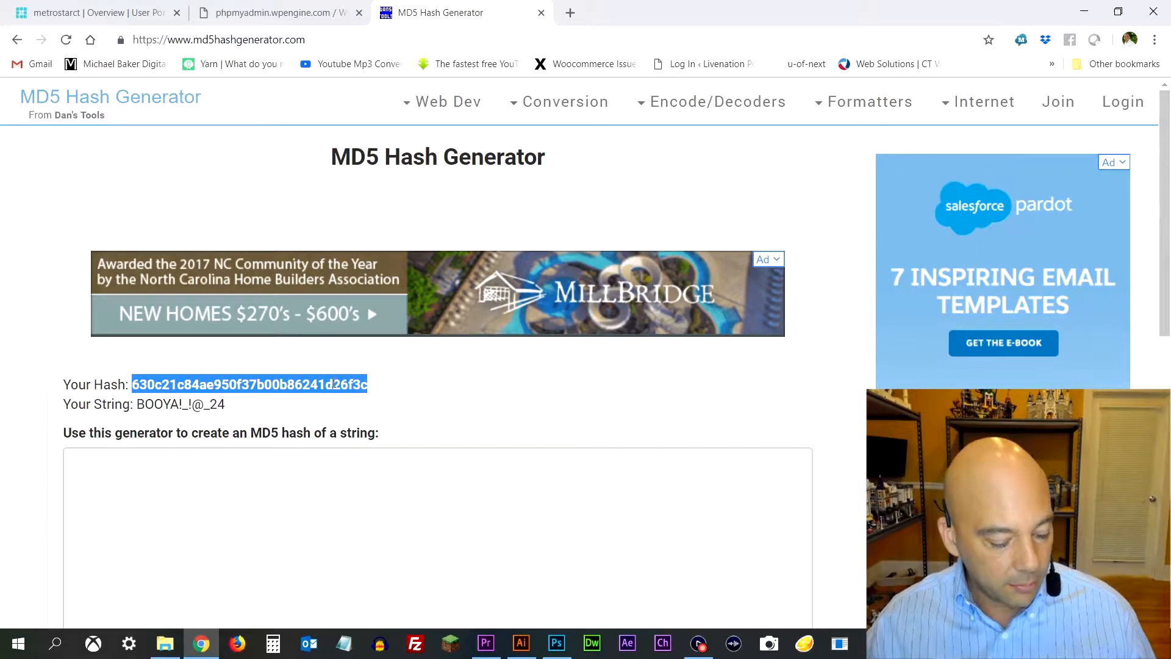
{"action": "left_click", "coordinate": [276, 13]}
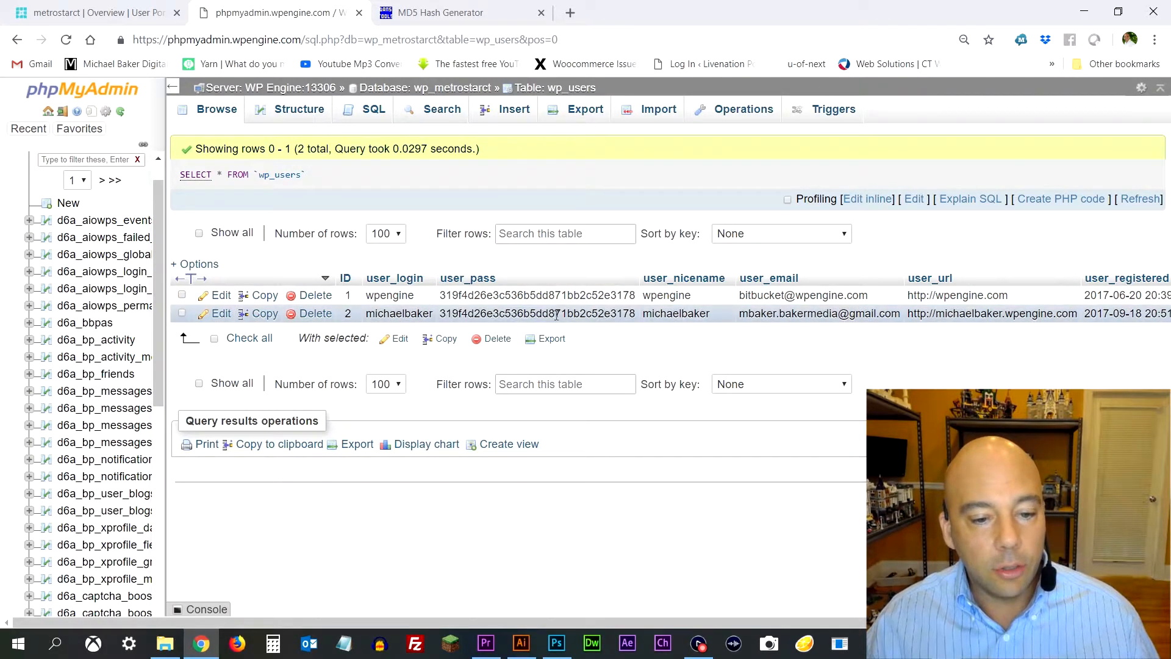
{"action": "double_click", "coordinate": [536, 312]}
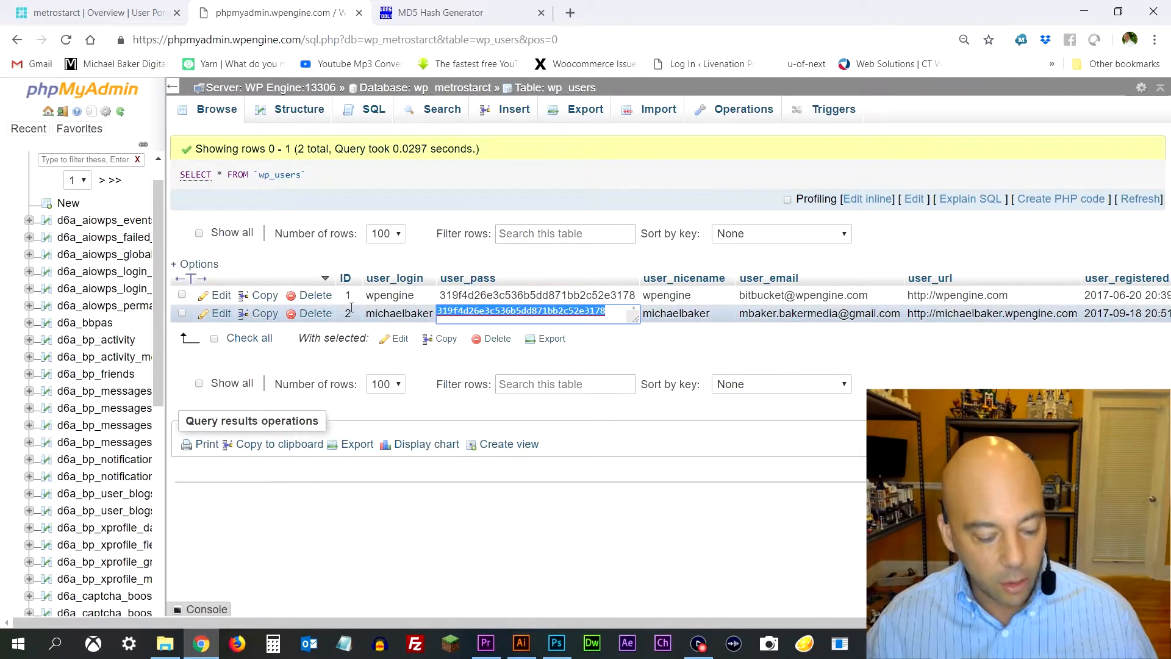
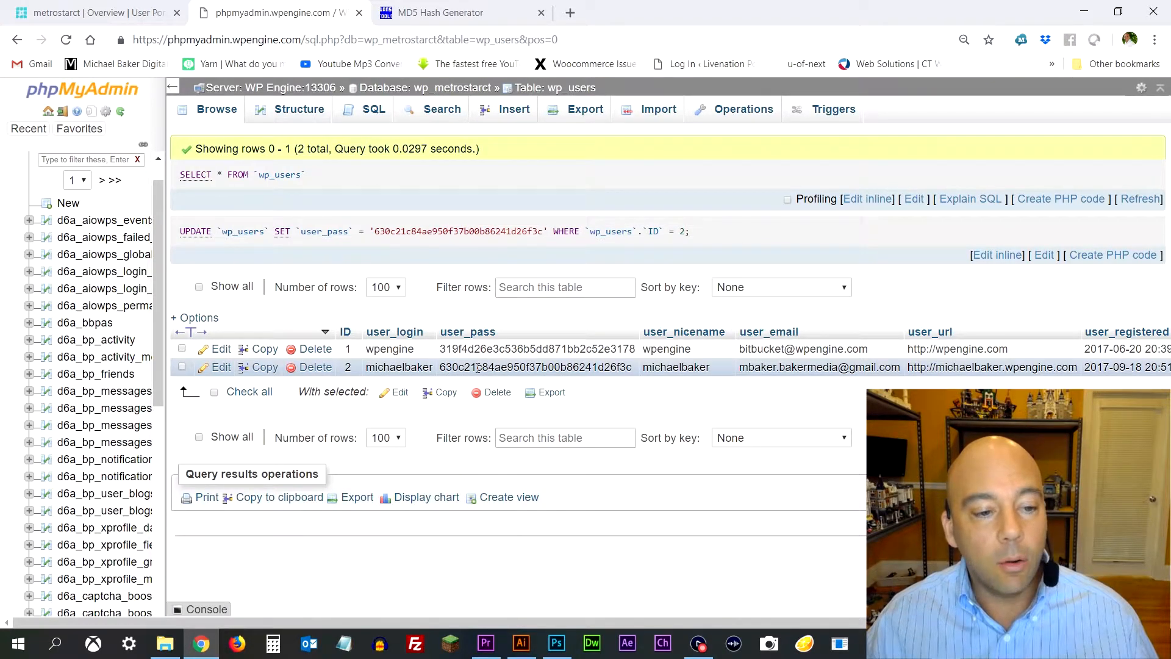
{"action": "left_click", "coordinate": [440, 13]}
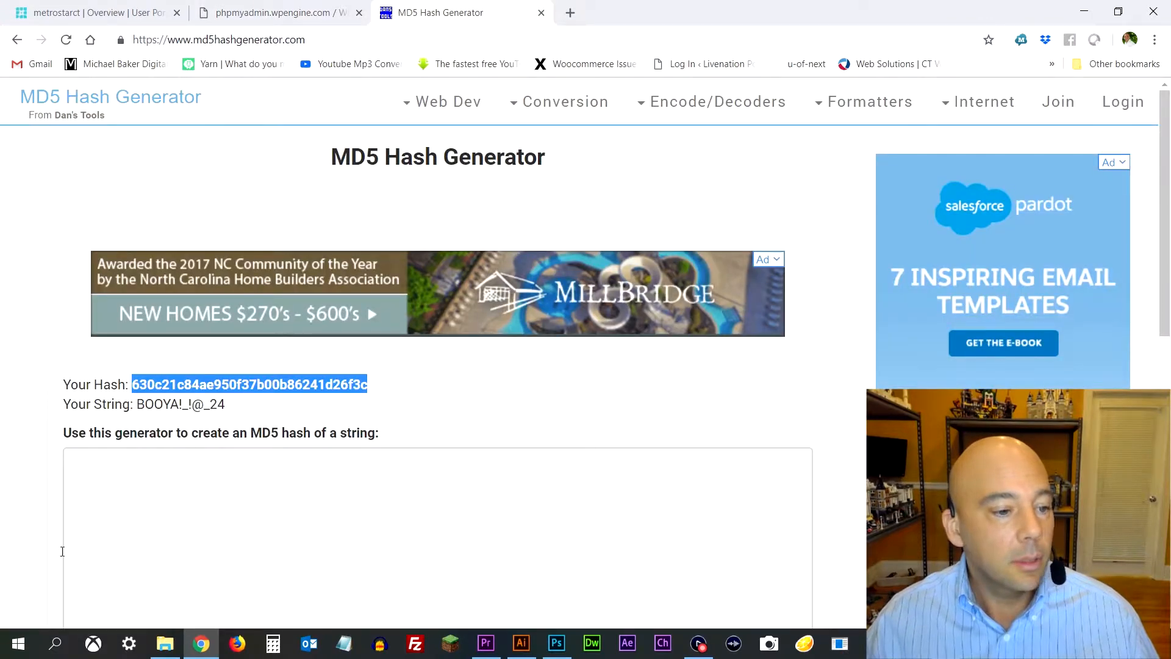
{"action": "mouse_move", "coordinate": [326, 87]}
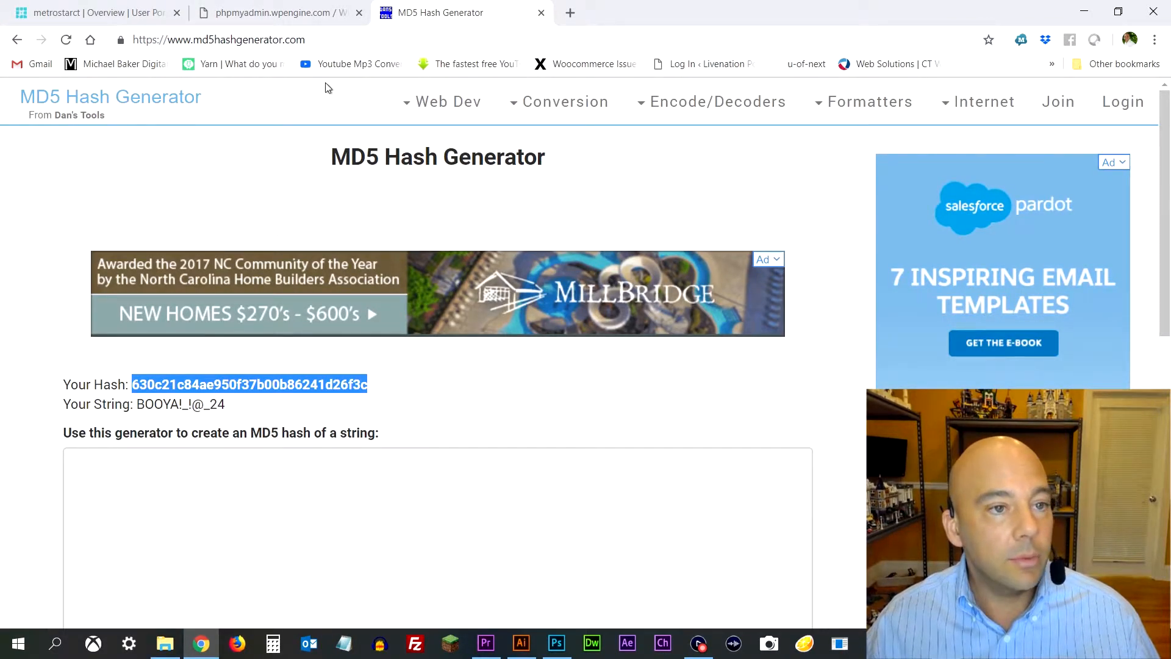
{"action": "left_click", "coordinate": [276, 13]}
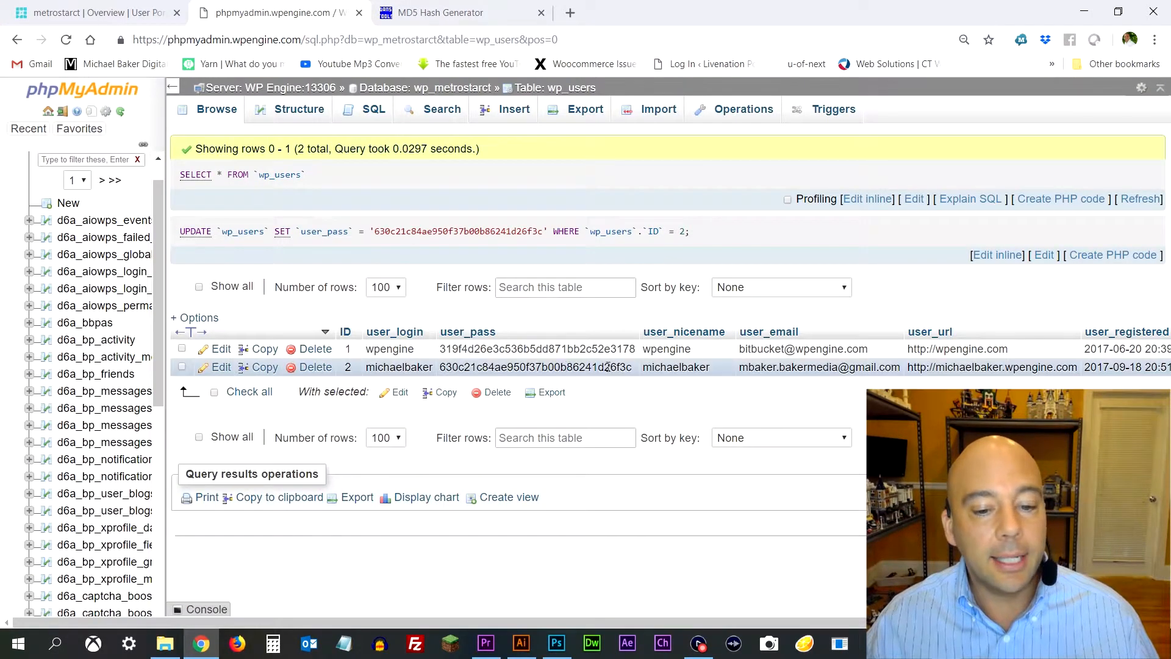